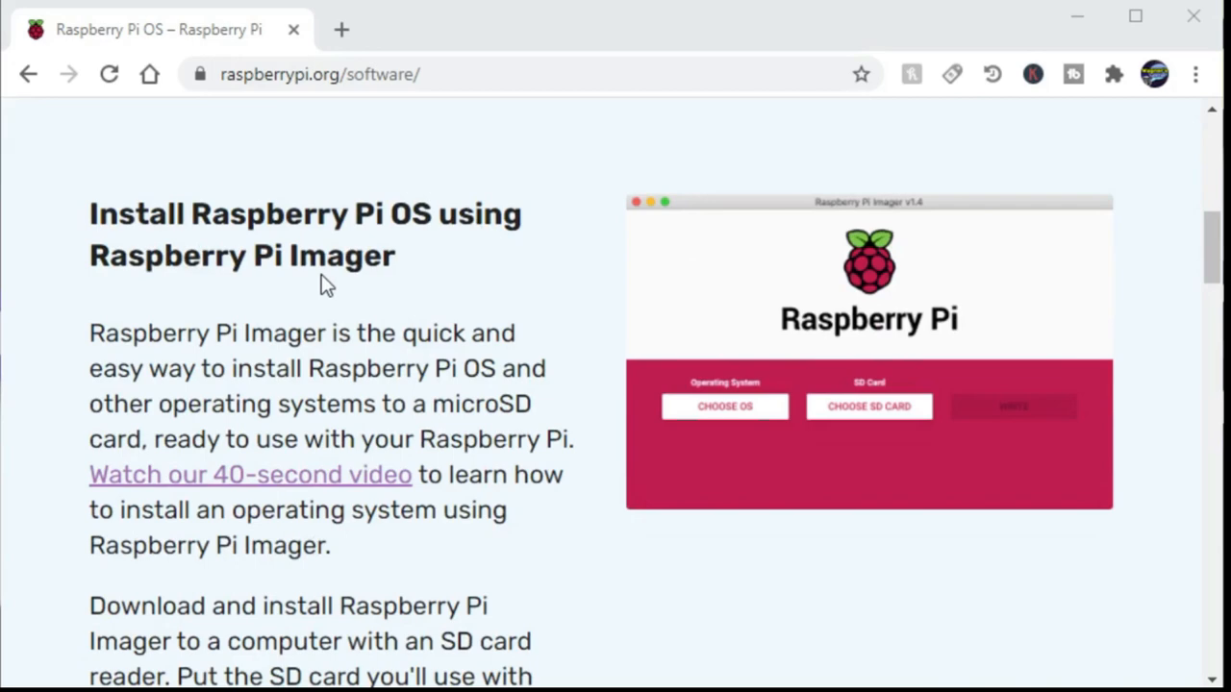
Select the 125.1 GB SDXC card as the write target for Recalbox 7.1.1-Reloaded.
{"action": "scroll", "scroll_direction": "down", "scroll_amount": 3}
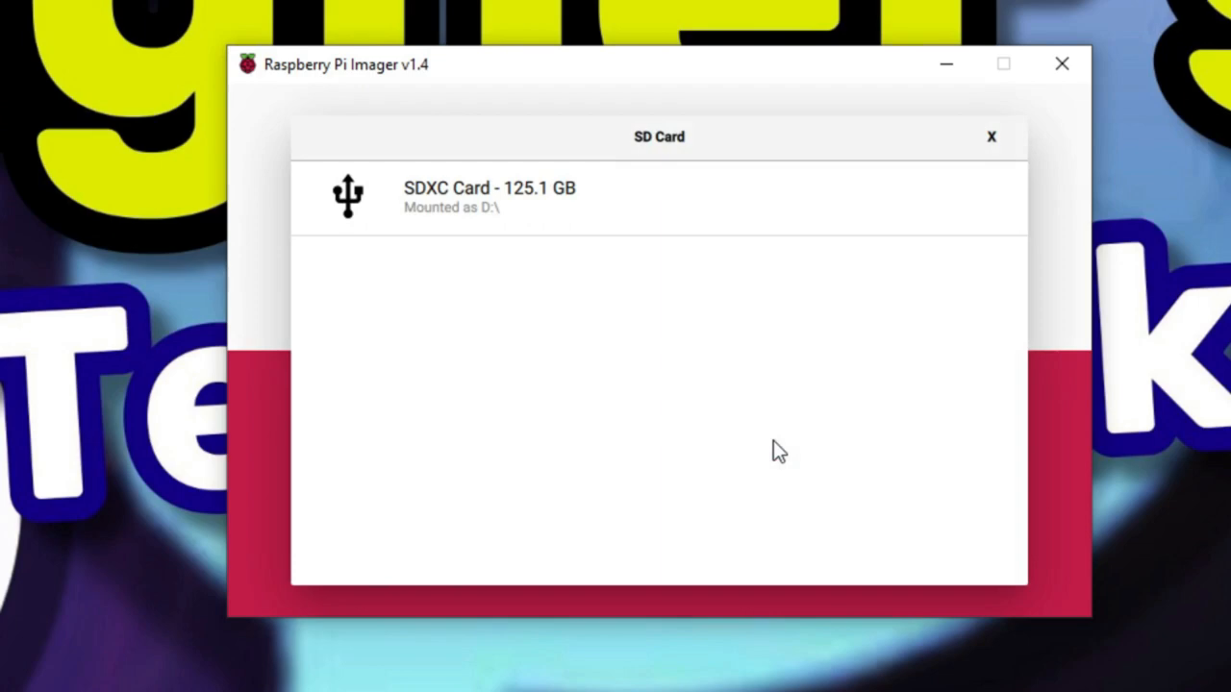
{"action": "left_click", "coordinate": [659, 197]}
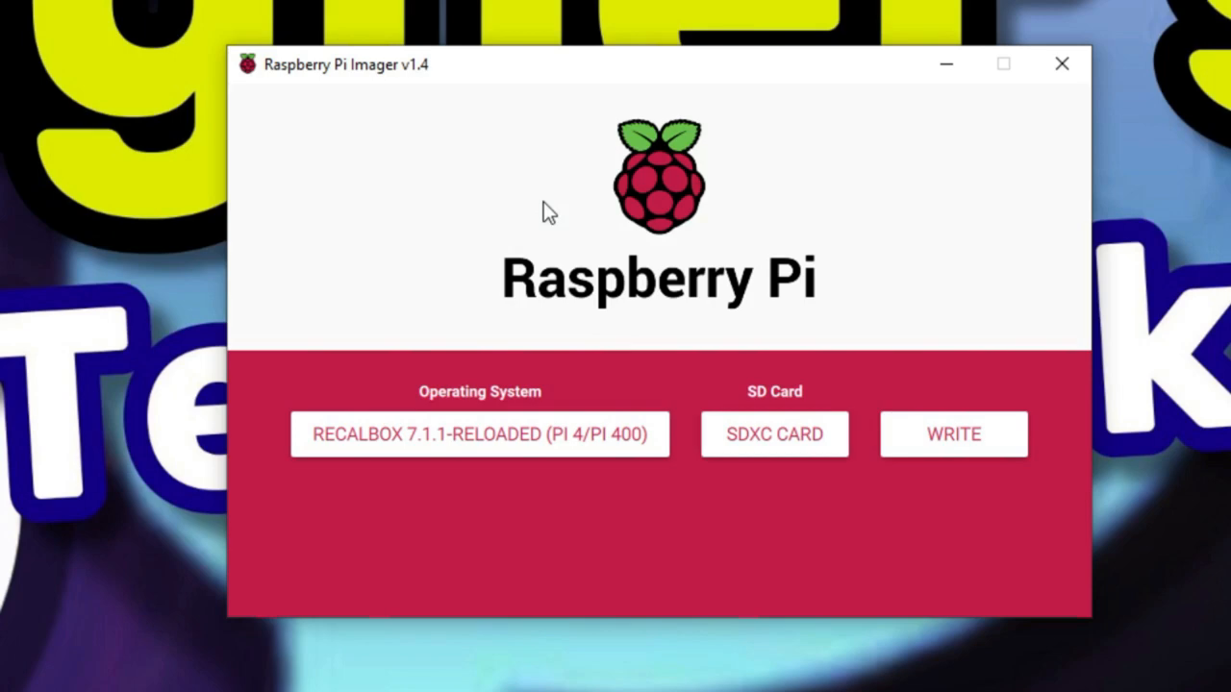
Write Recalbox 7.1.1-Reloaded to the SDXC card, confirming the erase and dismissing the success message.
{"action": "left_click", "coordinate": [954, 433]}
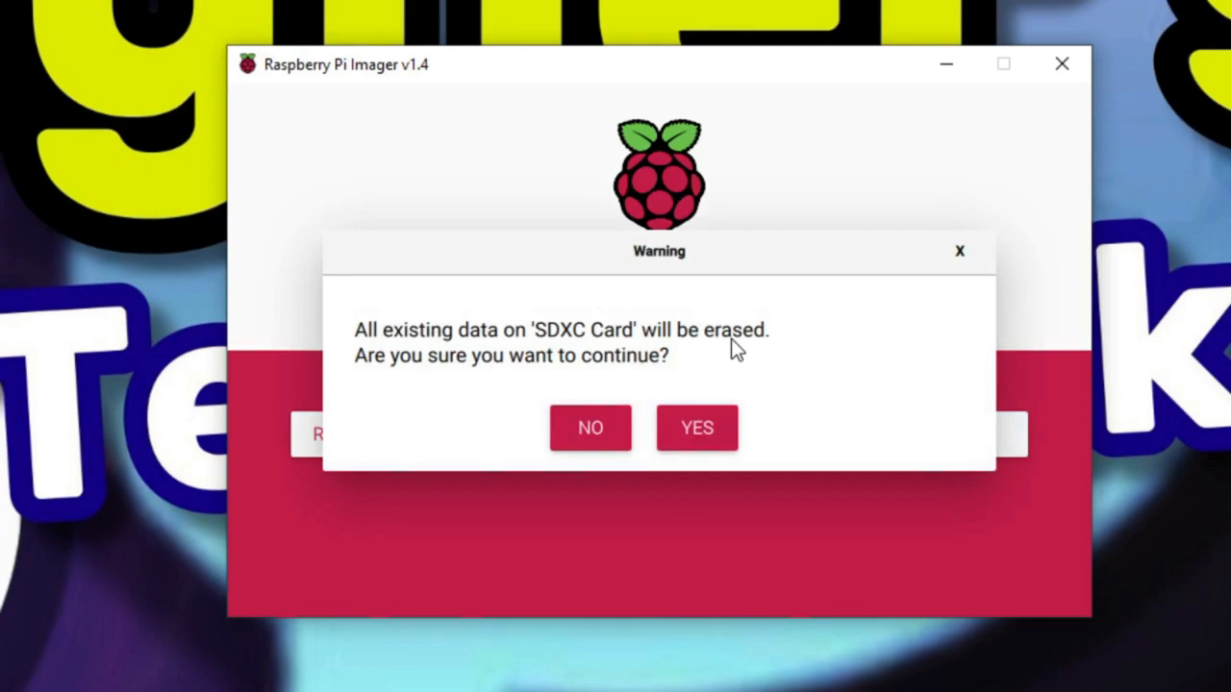
{"action": "left_click", "coordinate": [696, 427]}
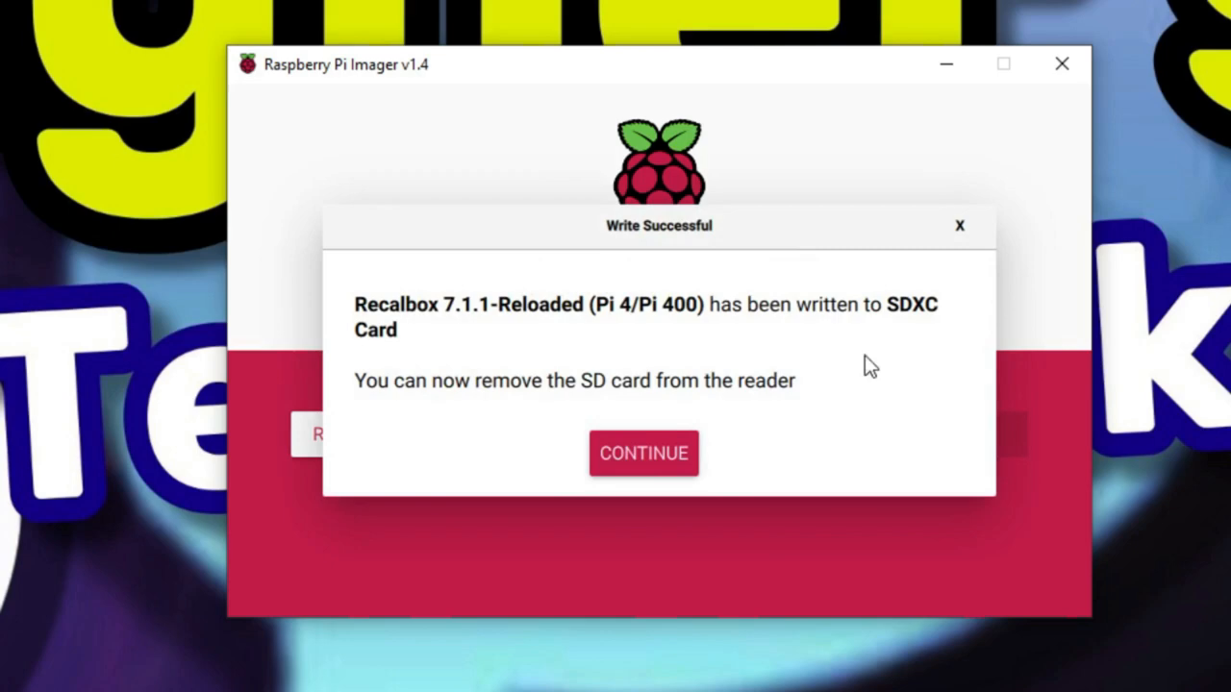
{"action": "left_click", "coordinate": [642, 453]}
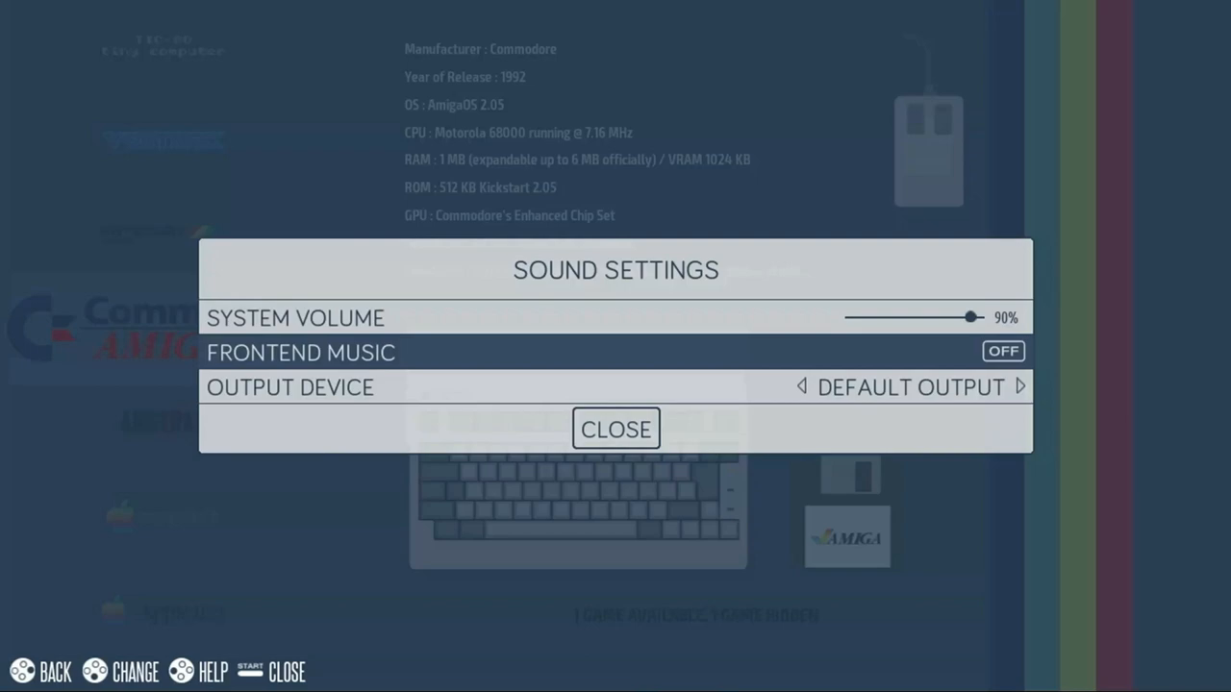
Close the Sound Settings menu to reach Controllers Settings.
{"action": "left_click", "coordinate": [615, 429]}
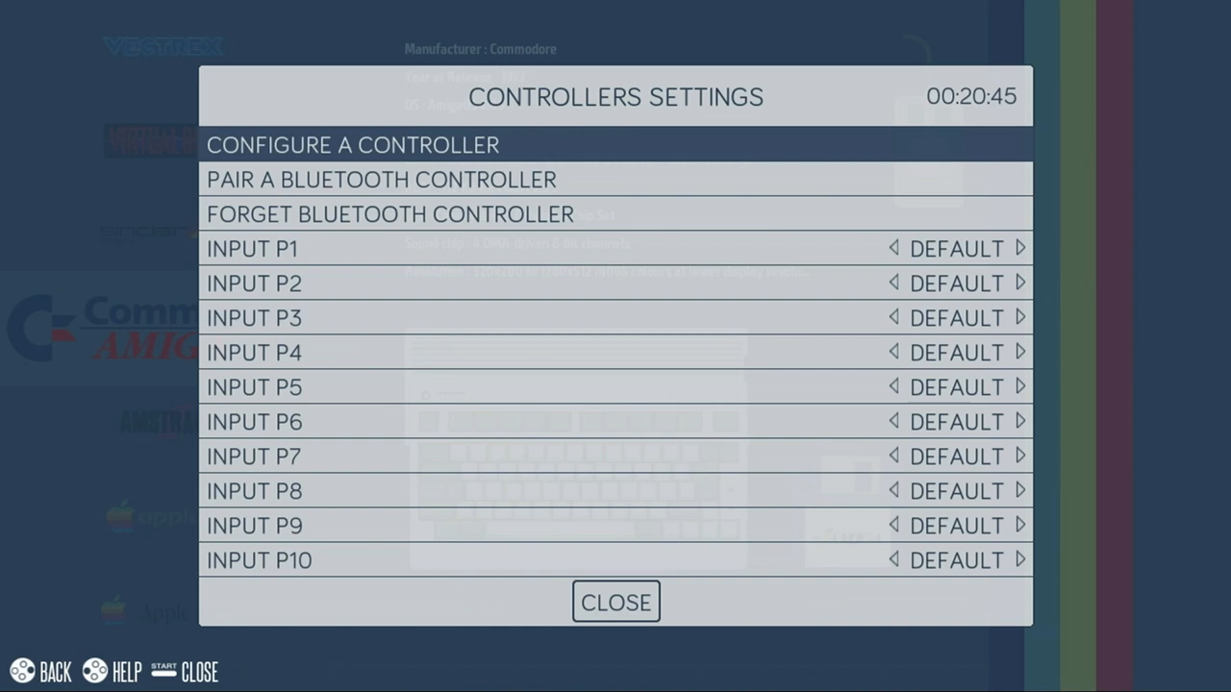
Close Controllers Settings, returning to the Recalbox main menu.
{"action": "left_click", "coordinate": [352, 144]}
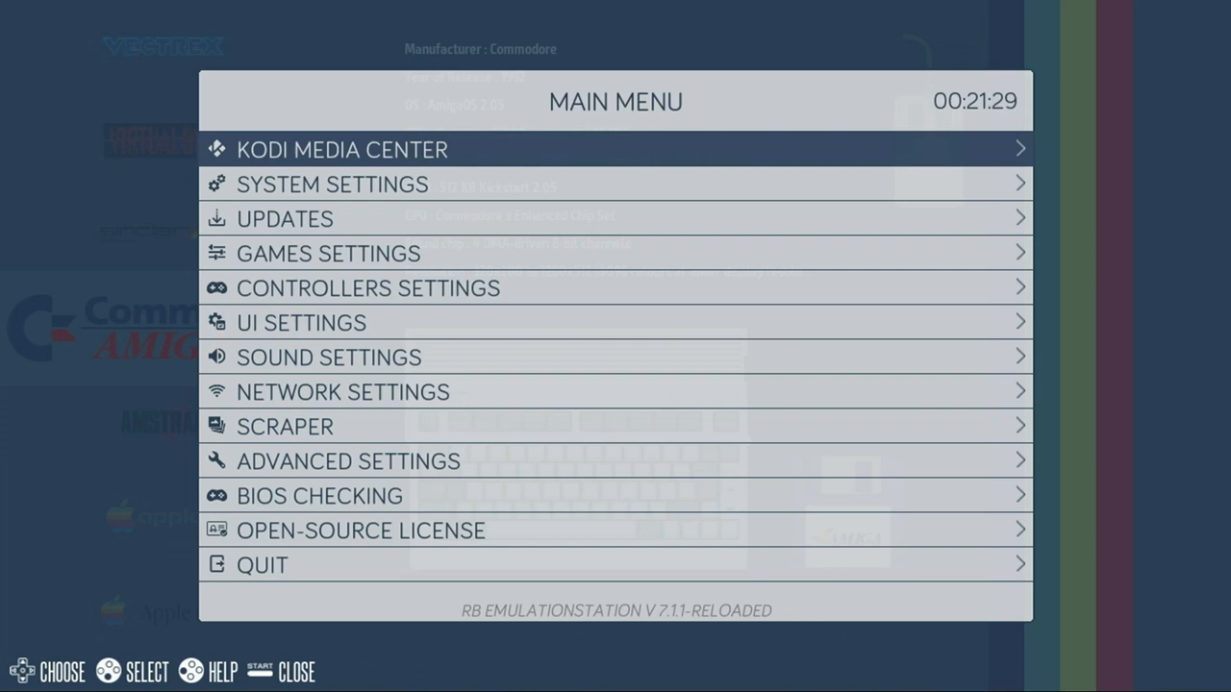
Browse past System Settings in the main menu and open Network Settings.
{"action": "left_click", "coordinate": [331, 184]}
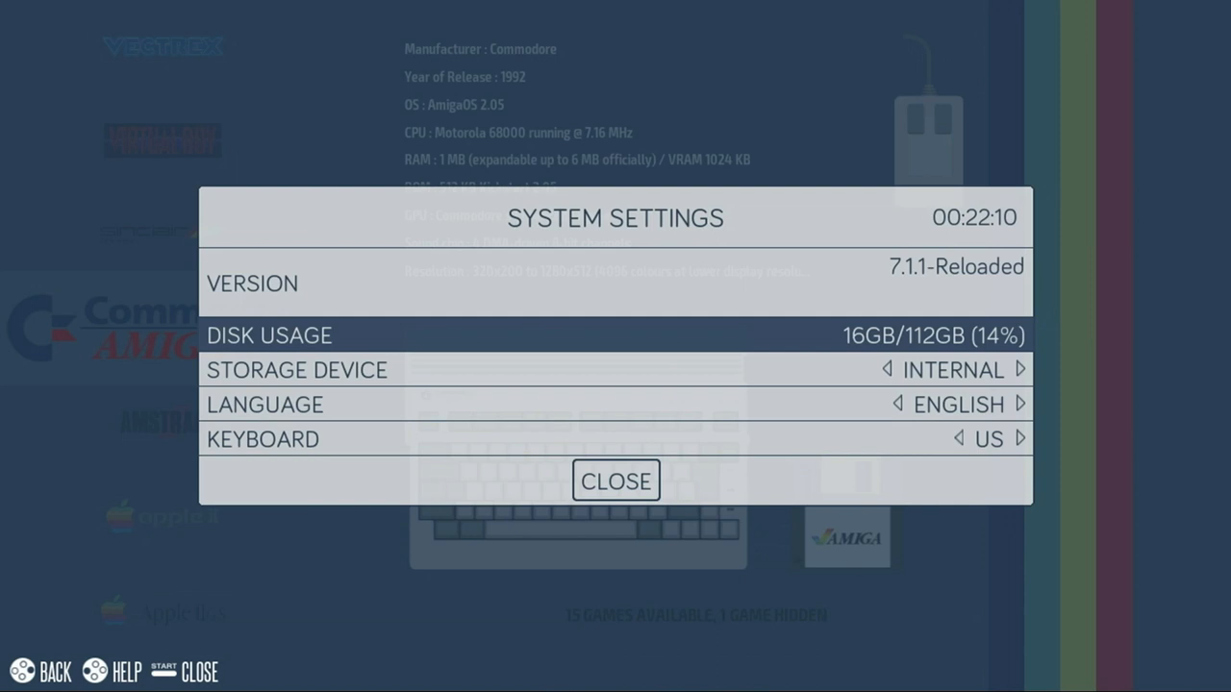
{"action": "left_click", "coordinate": [614, 481]}
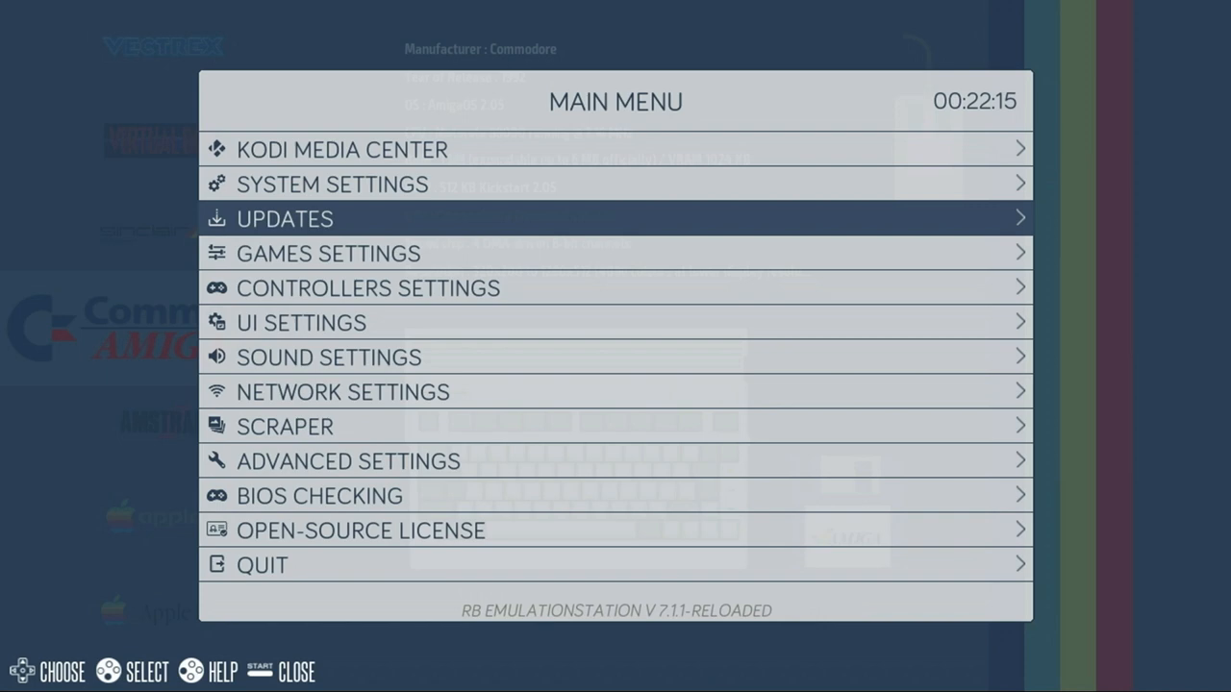
{"action": "key", "text": "Down"}
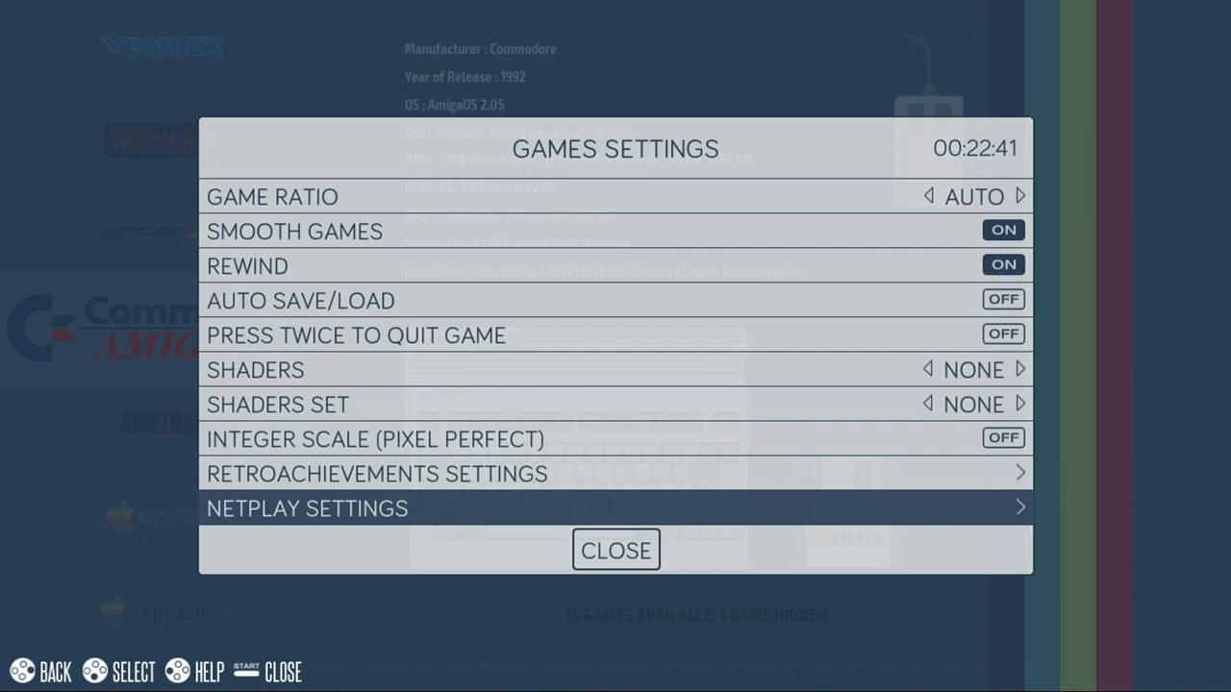
{"action": "left_click", "coordinate": [616, 549]}
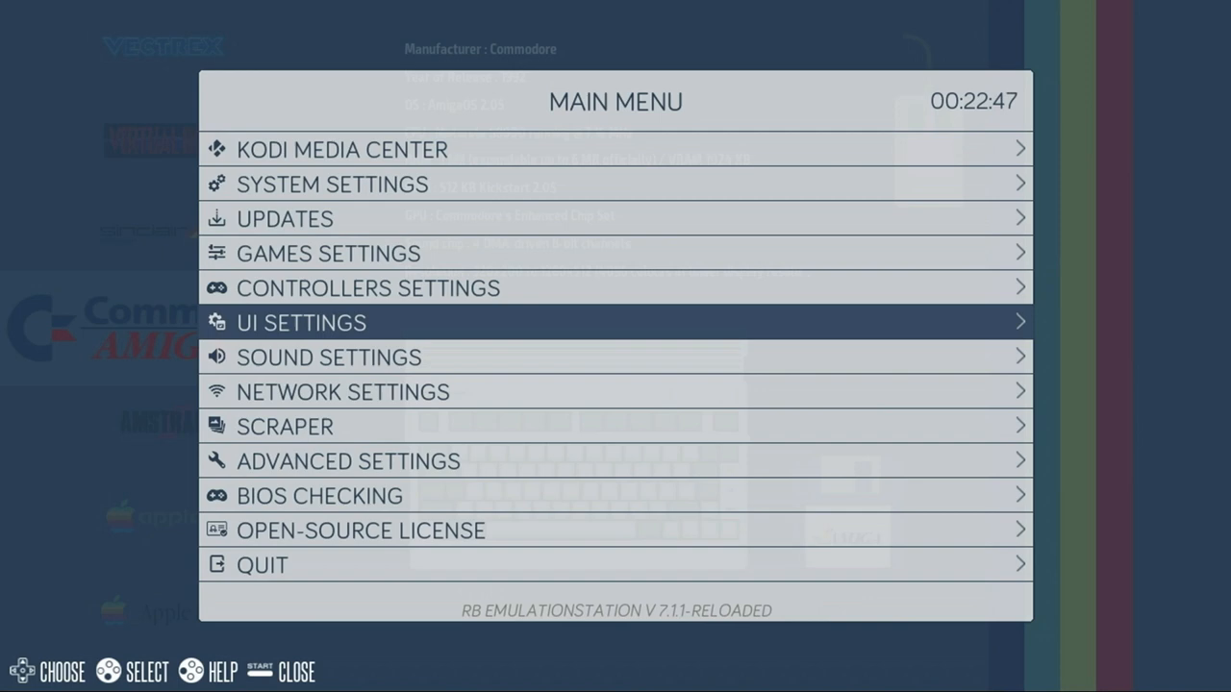
{"action": "left_click", "coordinate": [300, 322]}
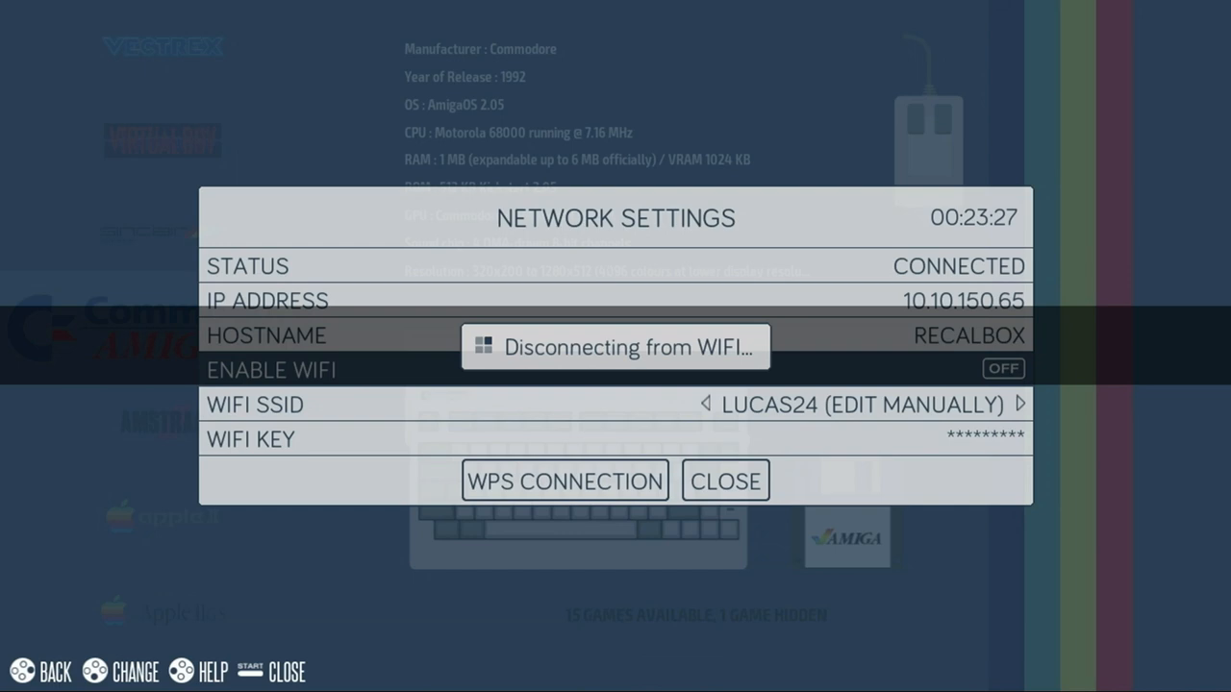
Turn Enable WiFi back on so Recalbox reconnects to the saved network.
{"action": "left_click", "coordinate": [863, 405]}
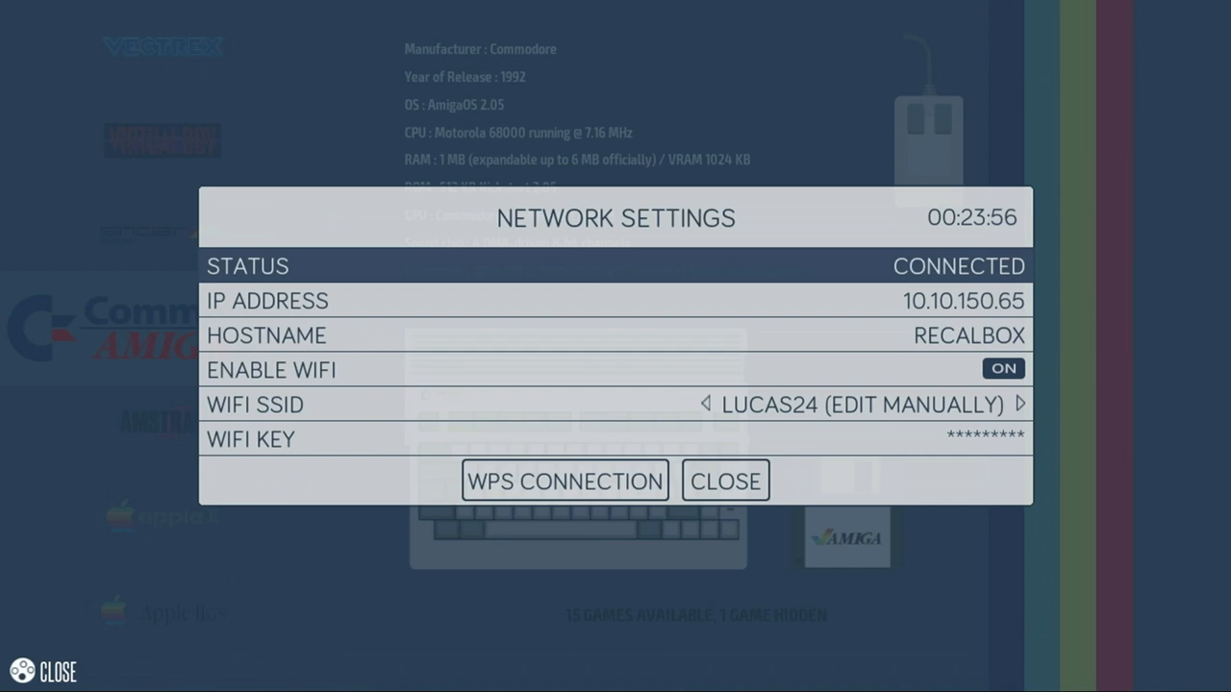
Close Network Settings after checking CONNECTED status and IP 10.10.150.65.
{"action": "left_click", "coordinate": [725, 480]}
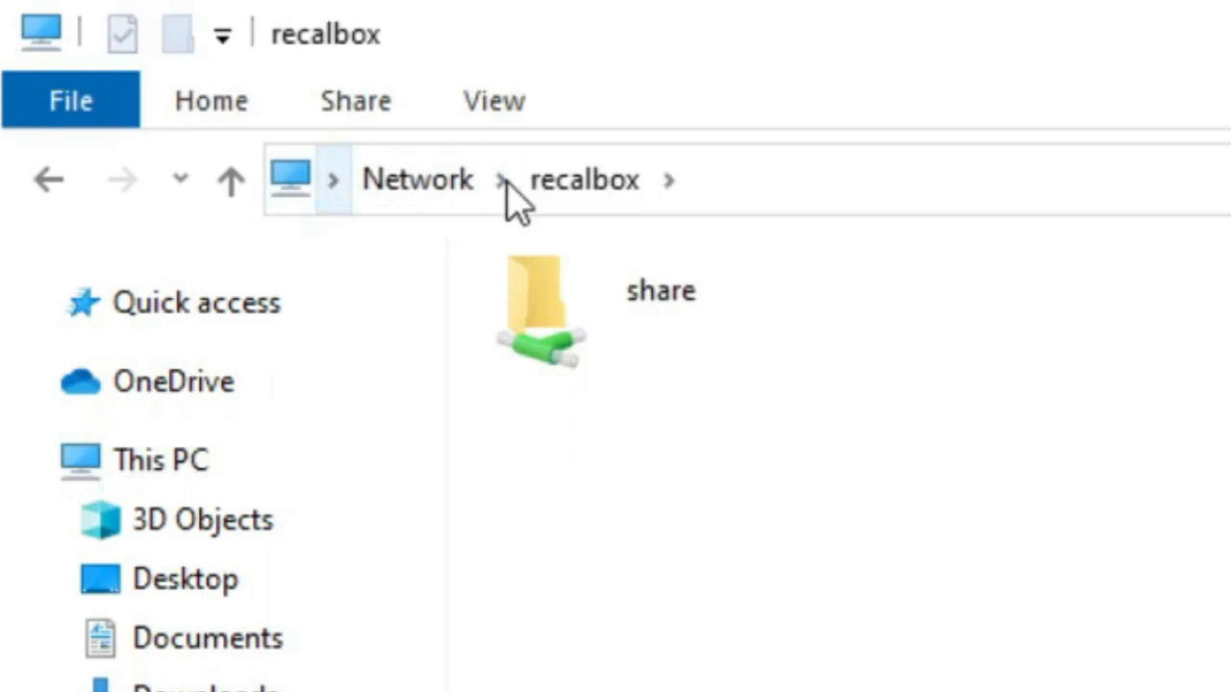
Open the share folder on the recalbox computer, then its bios folder.
{"action": "double_click", "coordinate": [534, 308]}
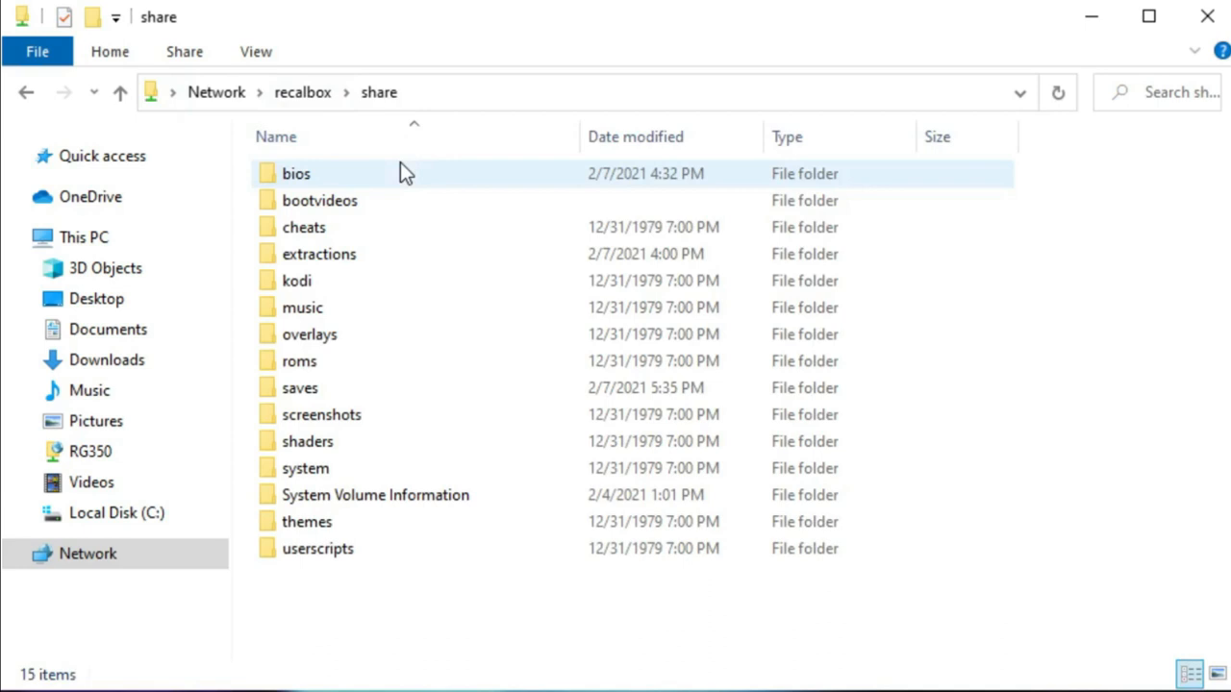
{"action": "double_click", "coordinate": [295, 173]}
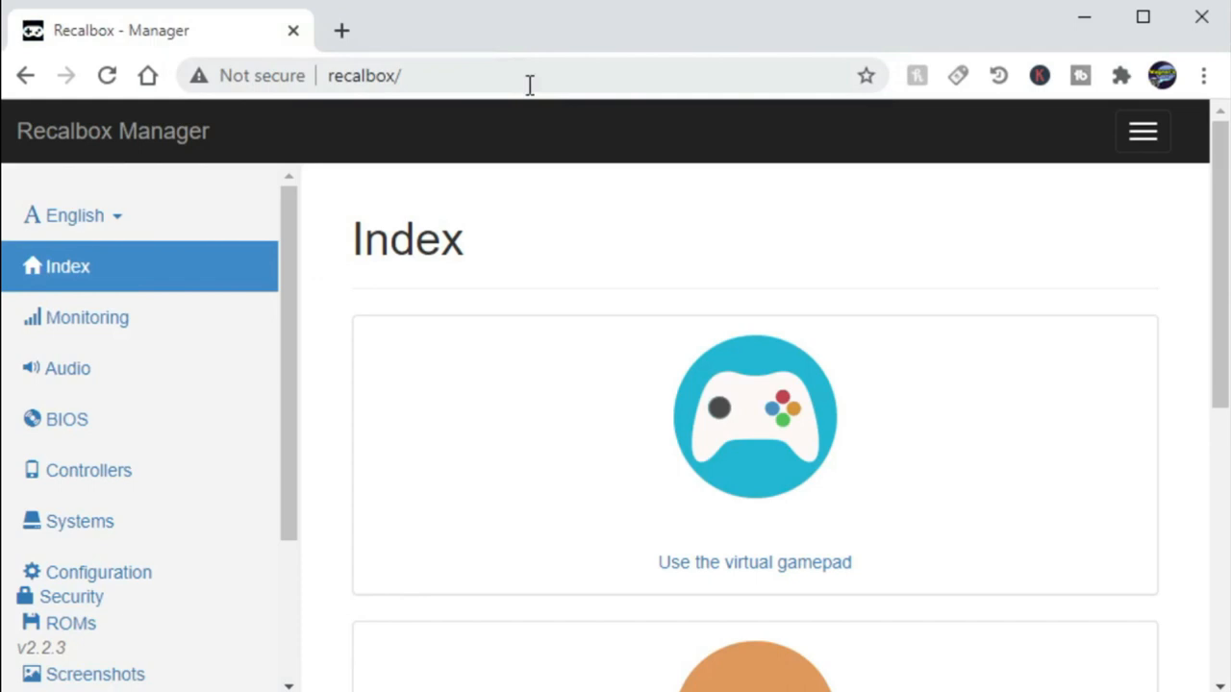
Review Monitoring and BIOS pages, then scroll to the Atari 2600 Upload ROMs area.
{"action": "left_click", "coordinate": [87, 318]}
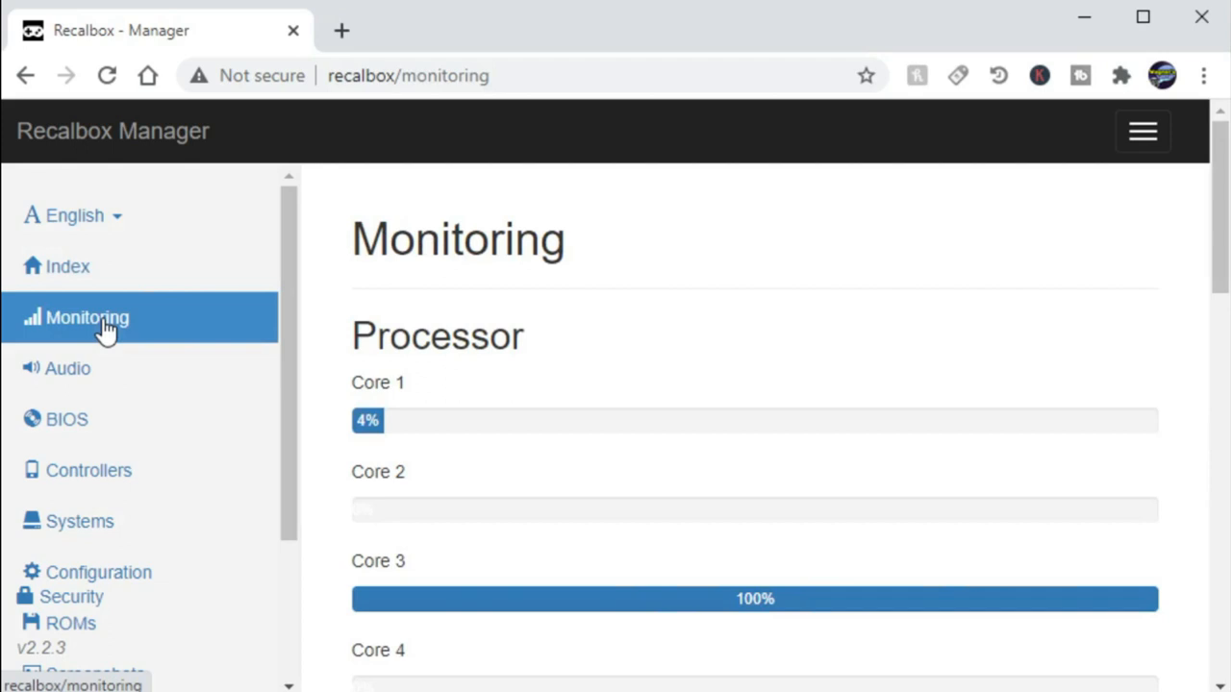
{"action": "scroll", "scroll_direction": "down", "scroll_amount": 3}
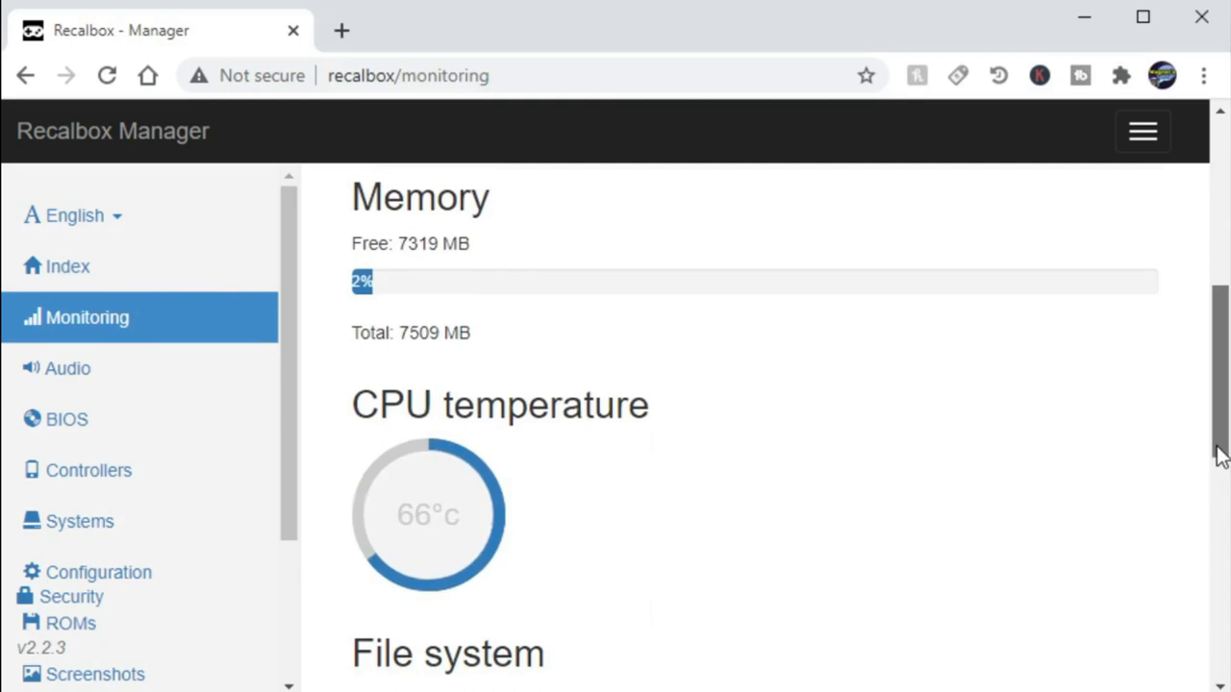
{"action": "left_click", "coordinate": [66, 418]}
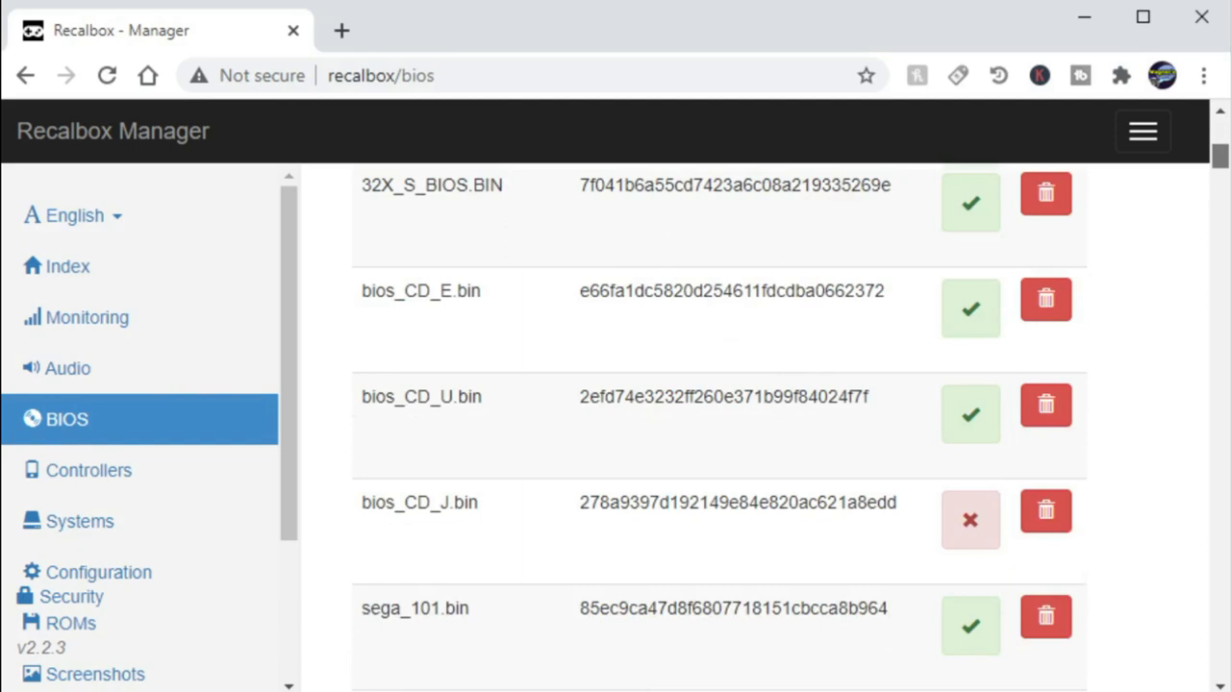
{"action": "left_click", "coordinate": [70, 624]}
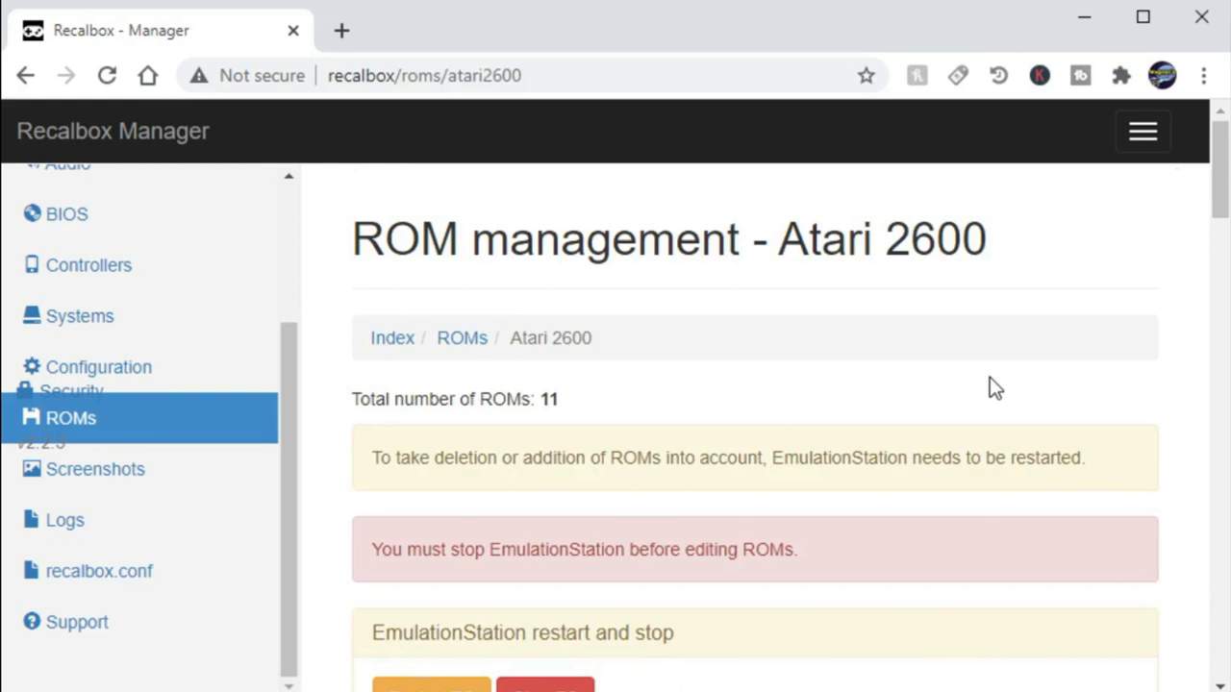
{"action": "scroll", "scroll_direction": "down", "scroll_amount": 3}
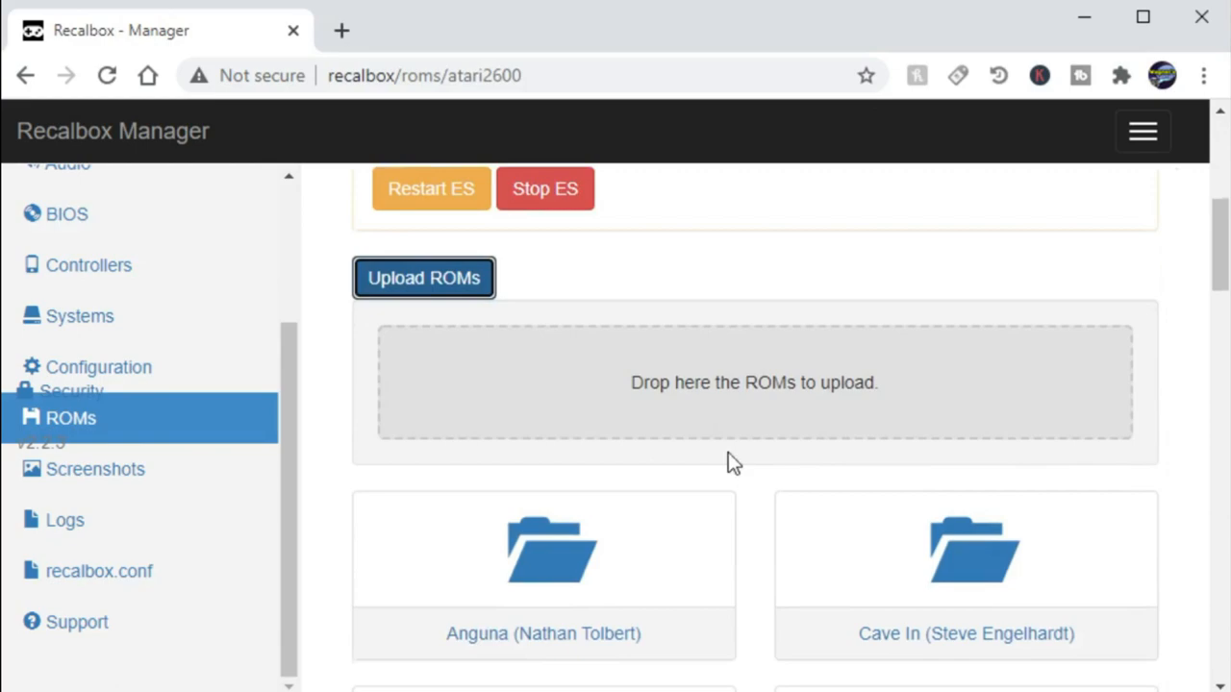